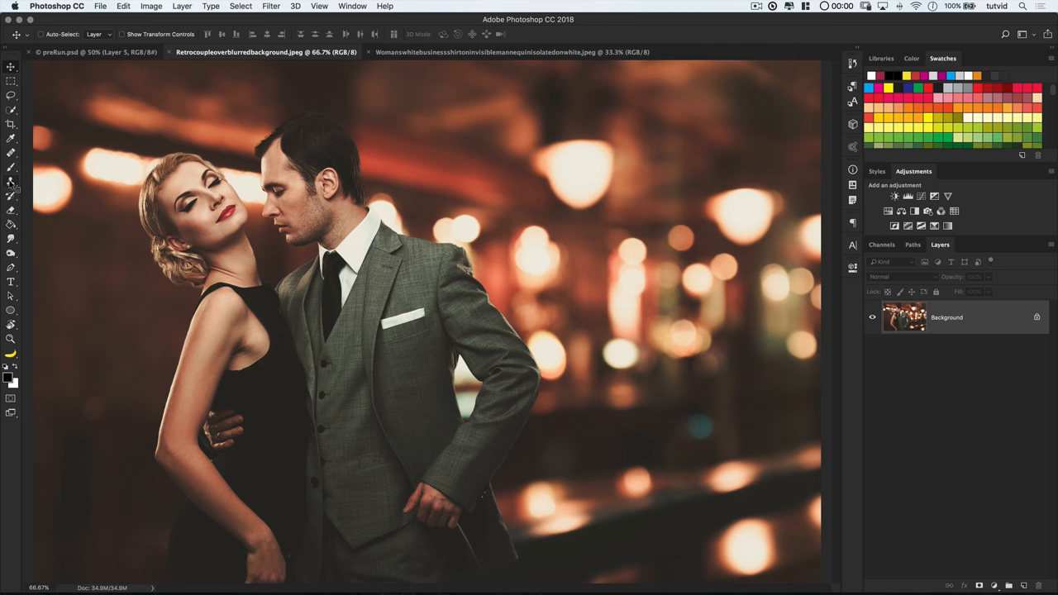
# Step: Pick the Clone Stamp and add a new Cover Up layer for painting out the head
pyautogui.click(10, 169)
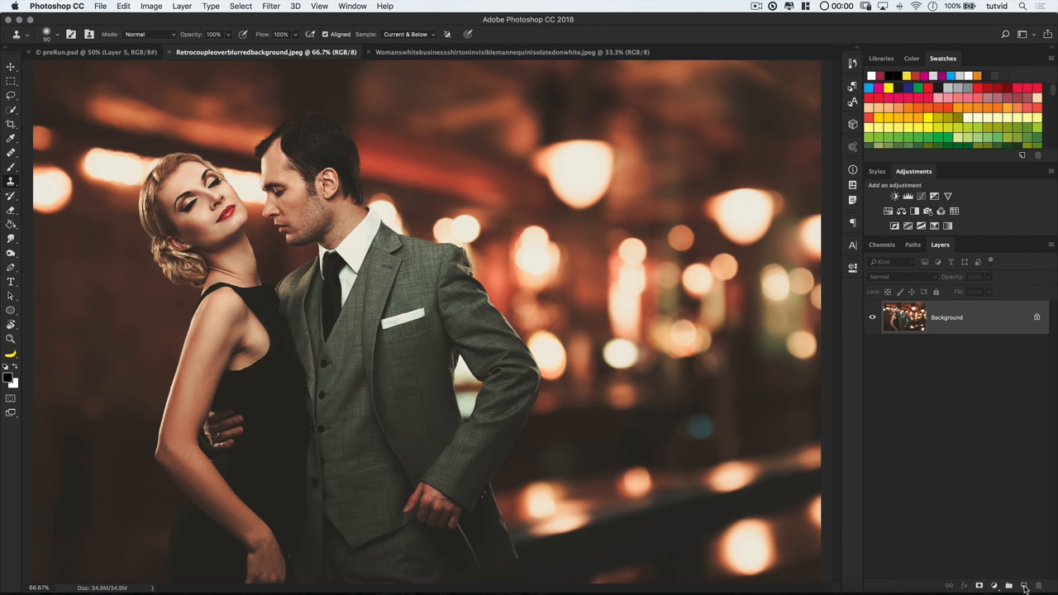
pyautogui.click(1012, 585)
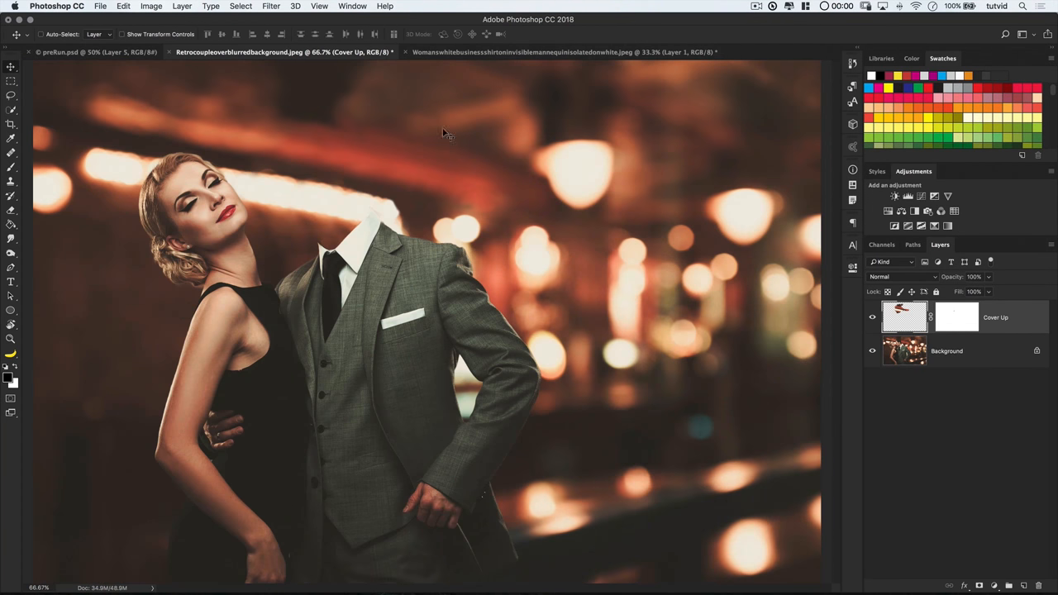
# Step: Bring the white shirt collar into the couple photo as Layer 1 and lower its opacity
pyautogui.click(563, 52)
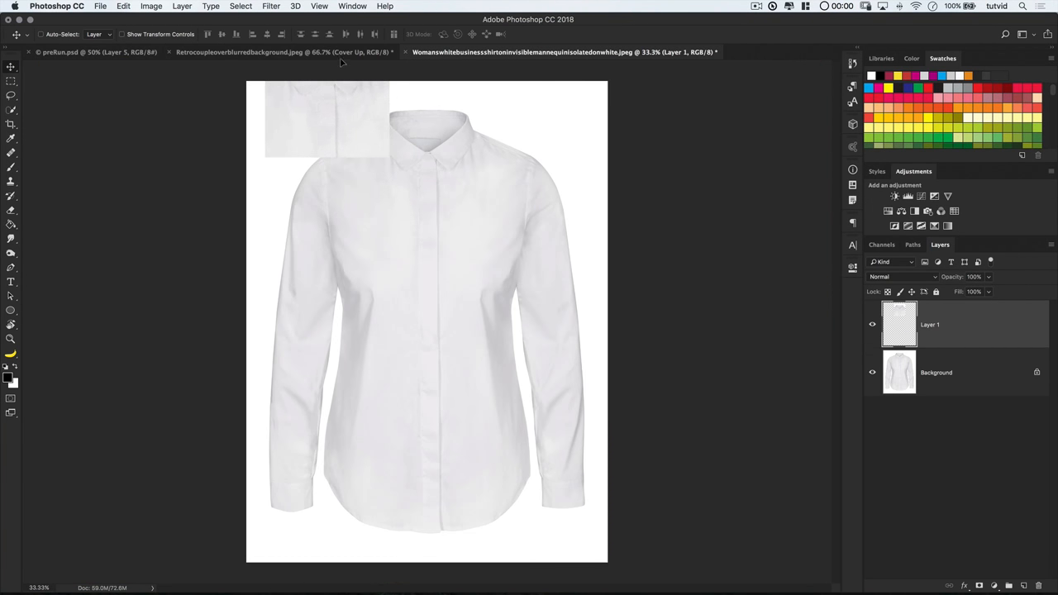
pyautogui.click(282, 51)
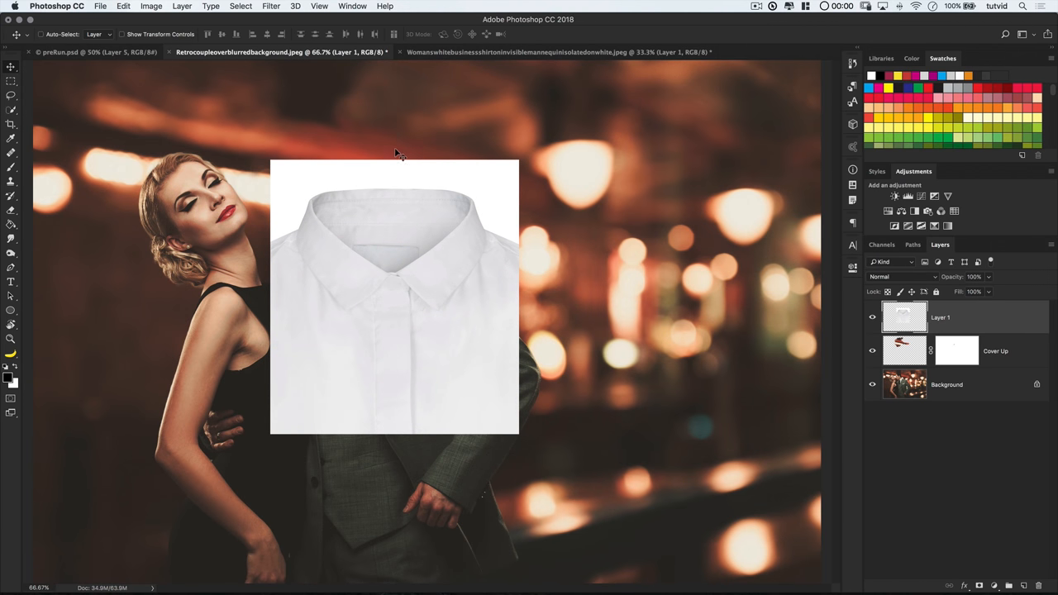
pyautogui.moveTo(377, 113)
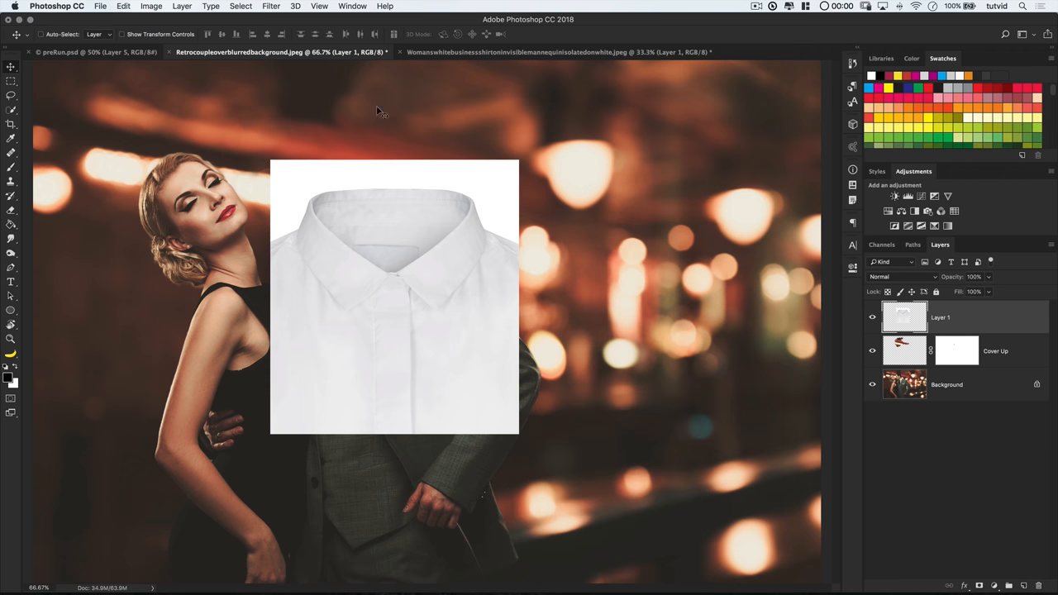
pyautogui.moveTo(767, 245)
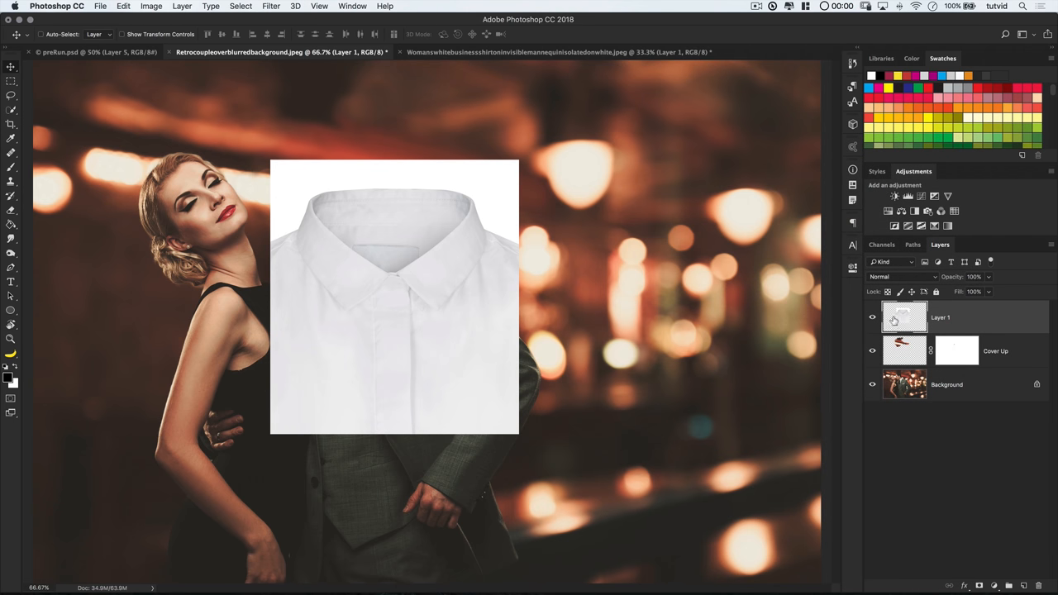
pyautogui.rightClick(905, 318)
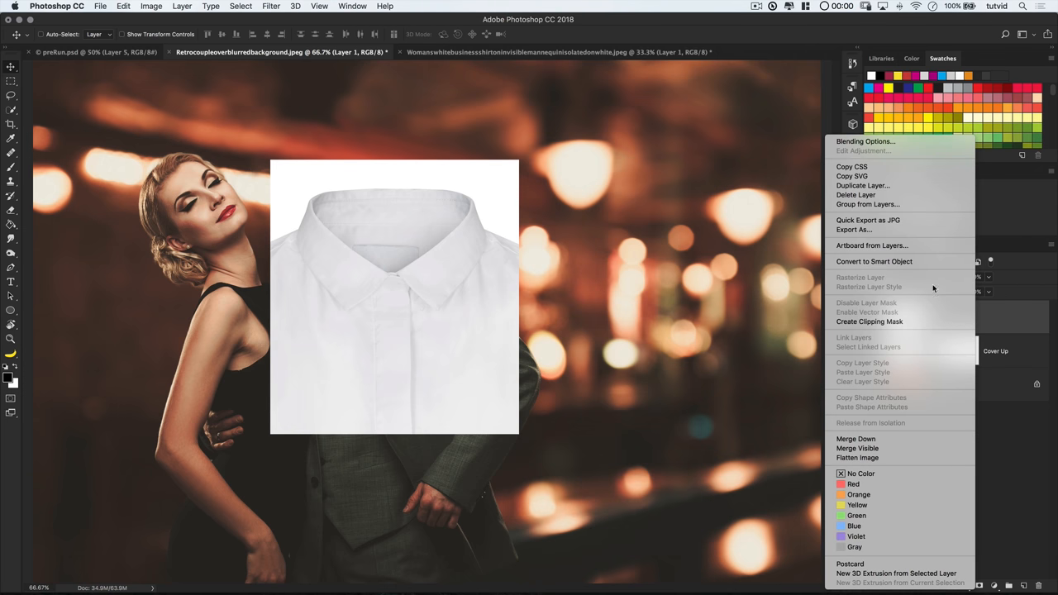
pyautogui.click(438, 281)
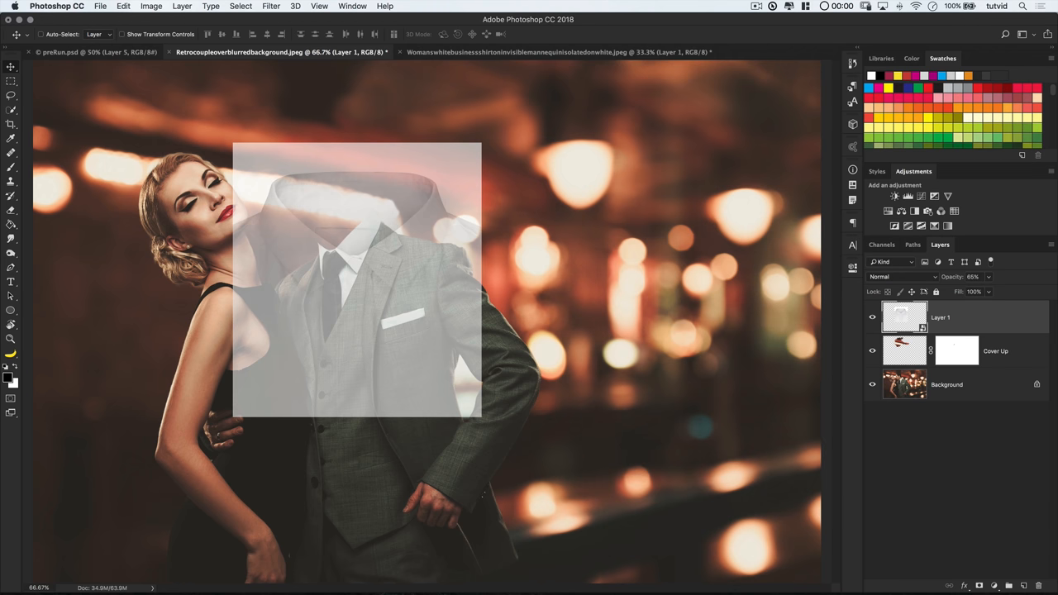
# Step: Free Transform the collar layer, shrink it to the suit's neck and distort its corners
pyautogui.click(122, 7)
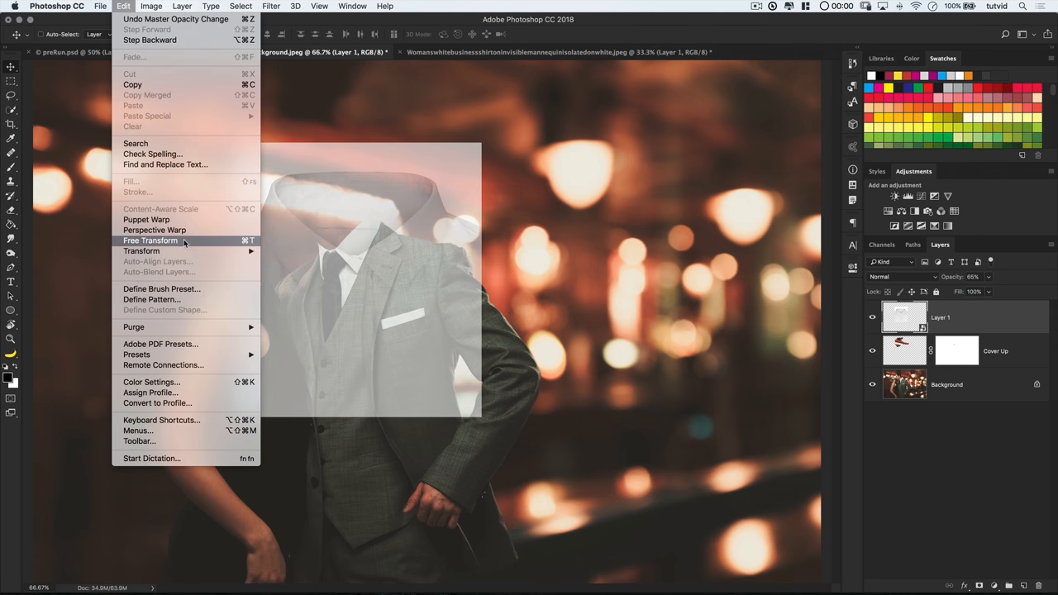
pyautogui.click(149, 241)
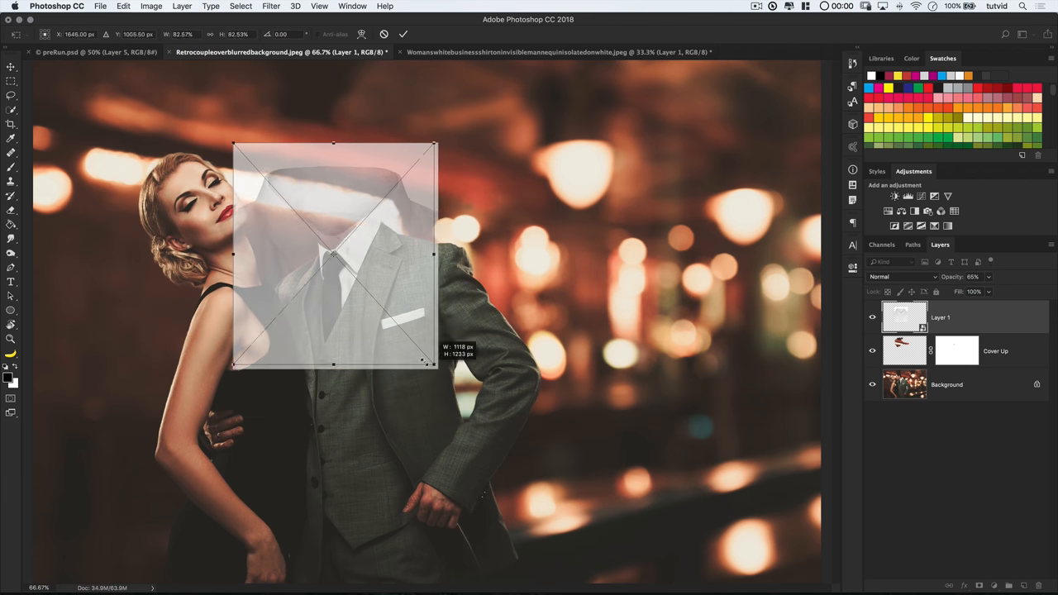
pyautogui.moveTo(436, 365); pyautogui.dragTo(397, 331)
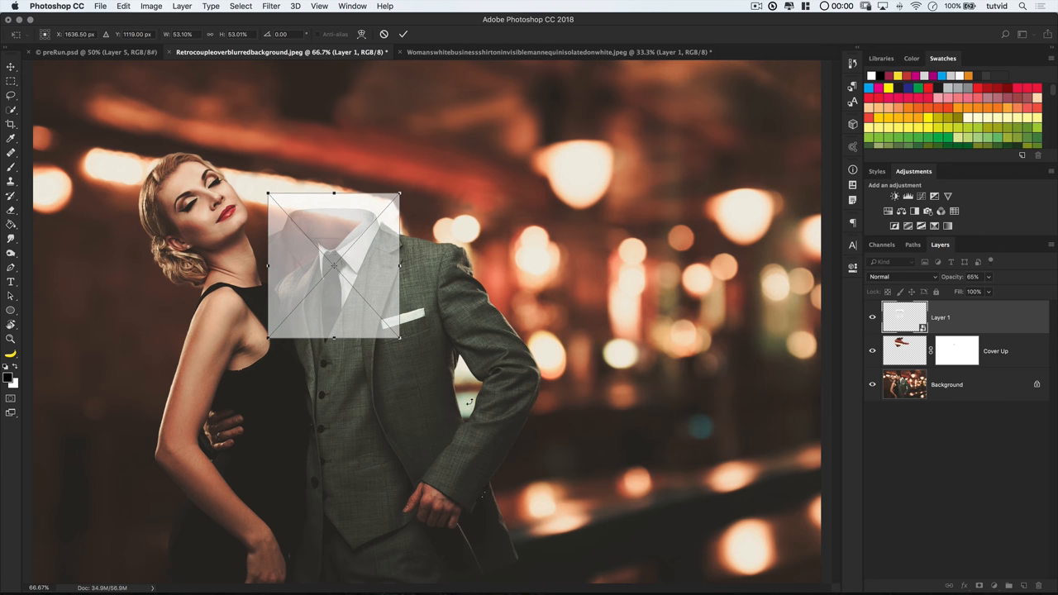
pyautogui.rightClick(334, 264)
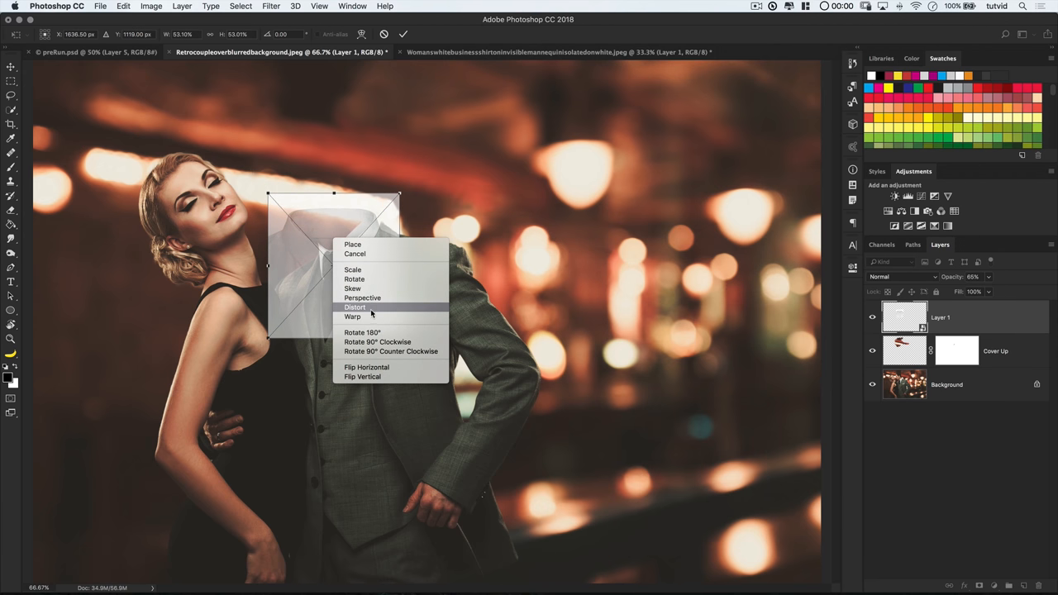
pyautogui.click(354, 306)
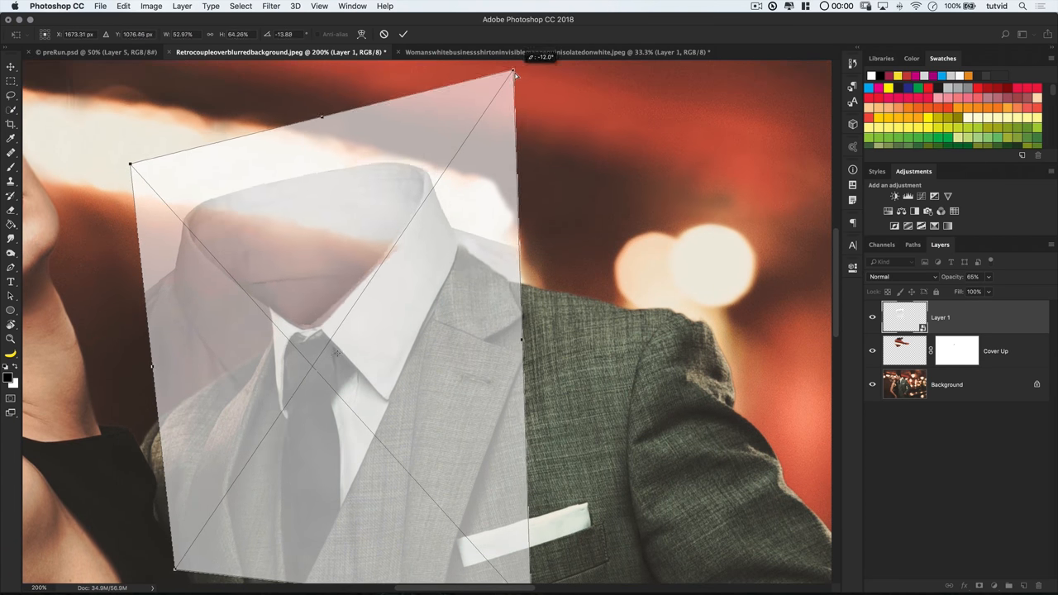
# Step: Warp the collar so it curves around the empty neckline and commit the transform
pyautogui.rightClick(389, 311)
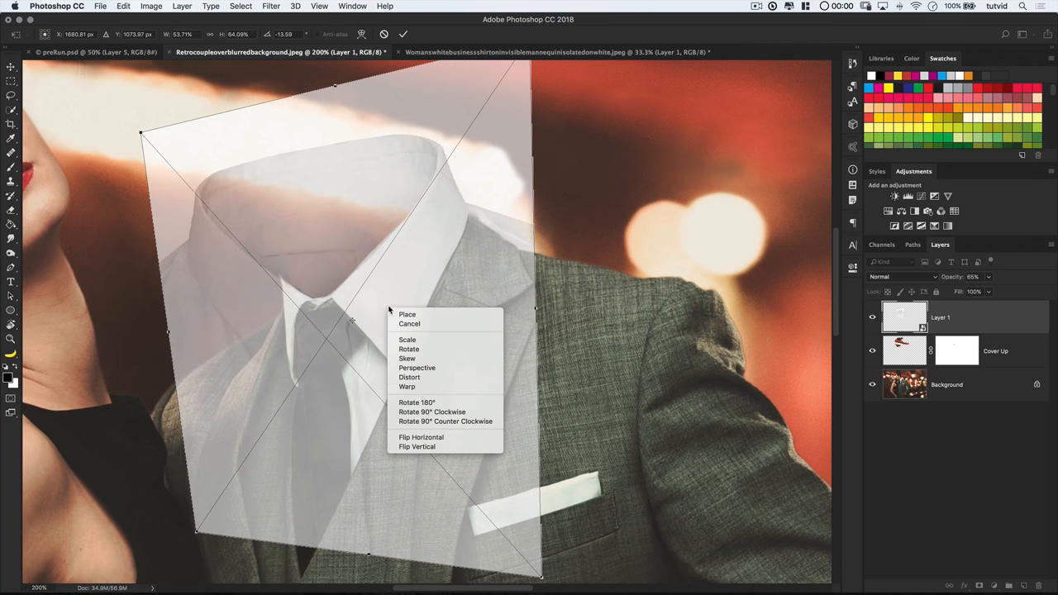
pyautogui.click(407, 387)
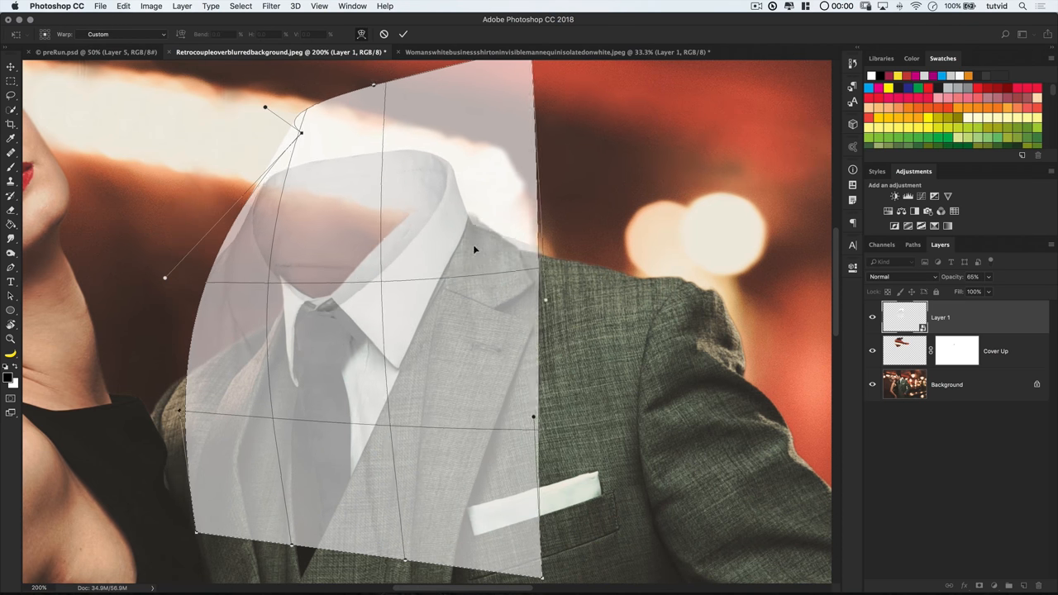
pyautogui.moveTo(545, 300); pyautogui.dragTo(510, 314)
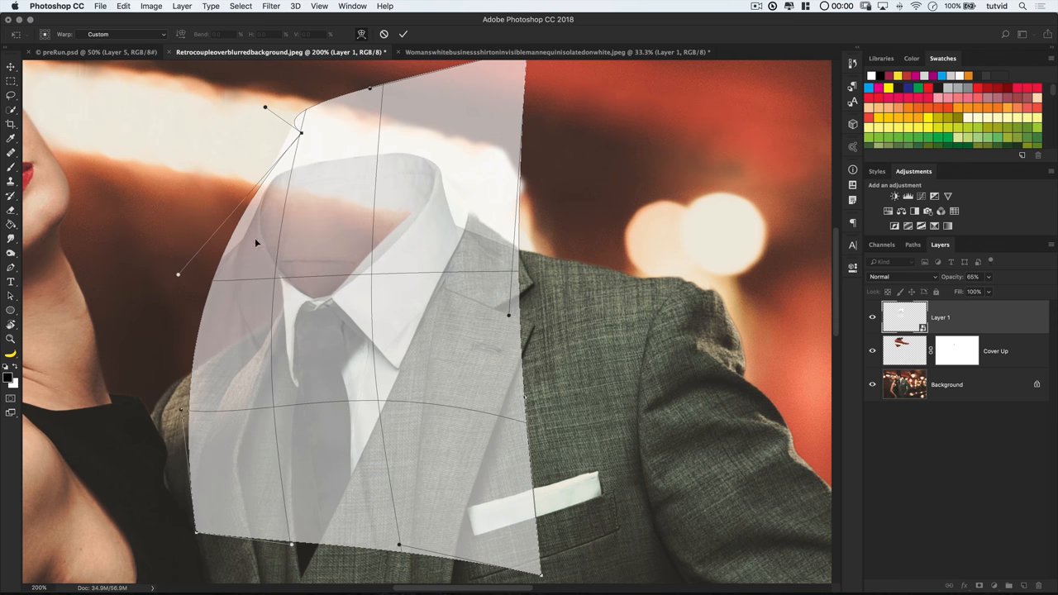
pyautogui.moveTo(264, 108); pyautogui.dragTo(301, 139)
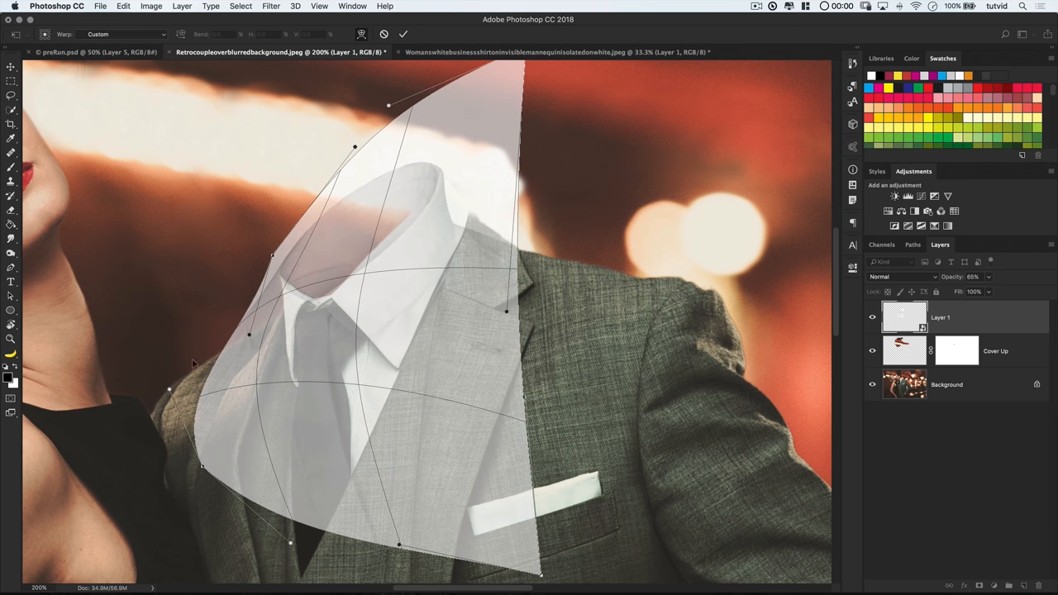
pyautogui.moveTo(355, 147); pyautogui.dragTo(364, 119)
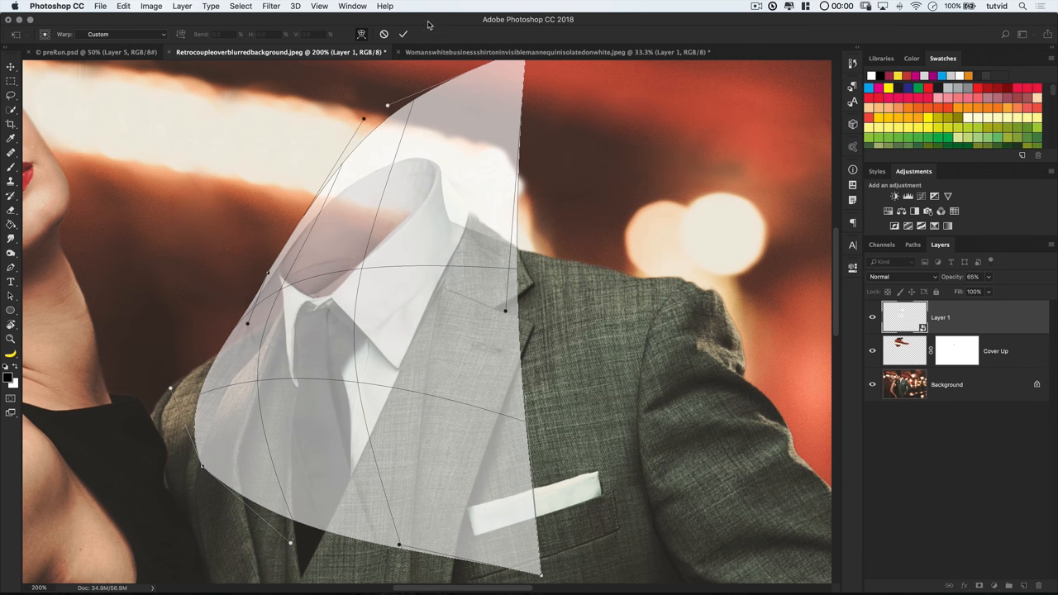
pyautogui.click(404, 34)
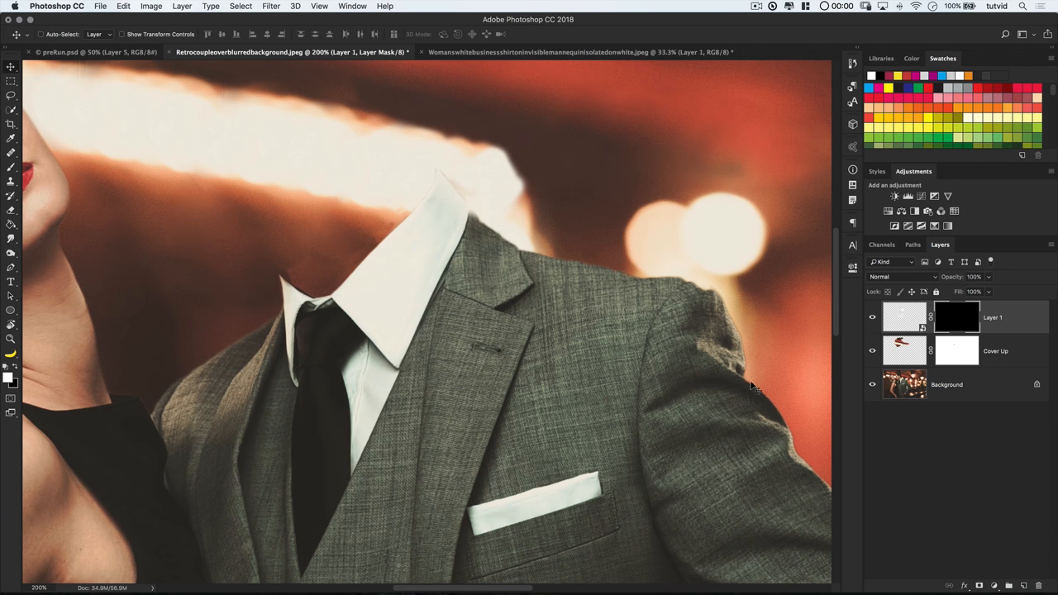
pyautogui.moveTo(676, 314)
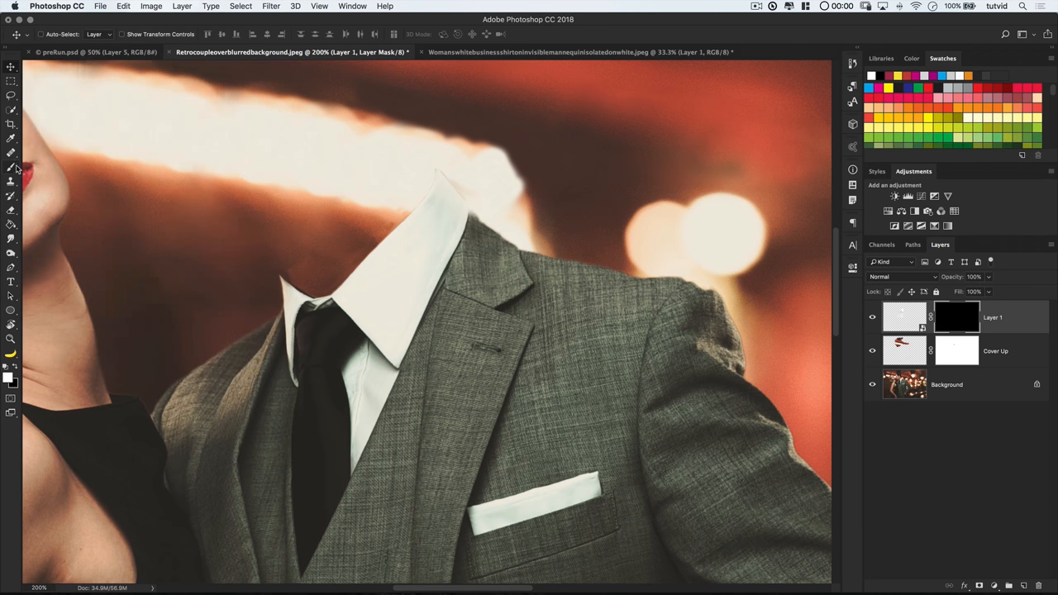
# Step: Paint on Layer 1's mask with swapped default colours to reveal the collar's inner back band
pyautogui.press('d')
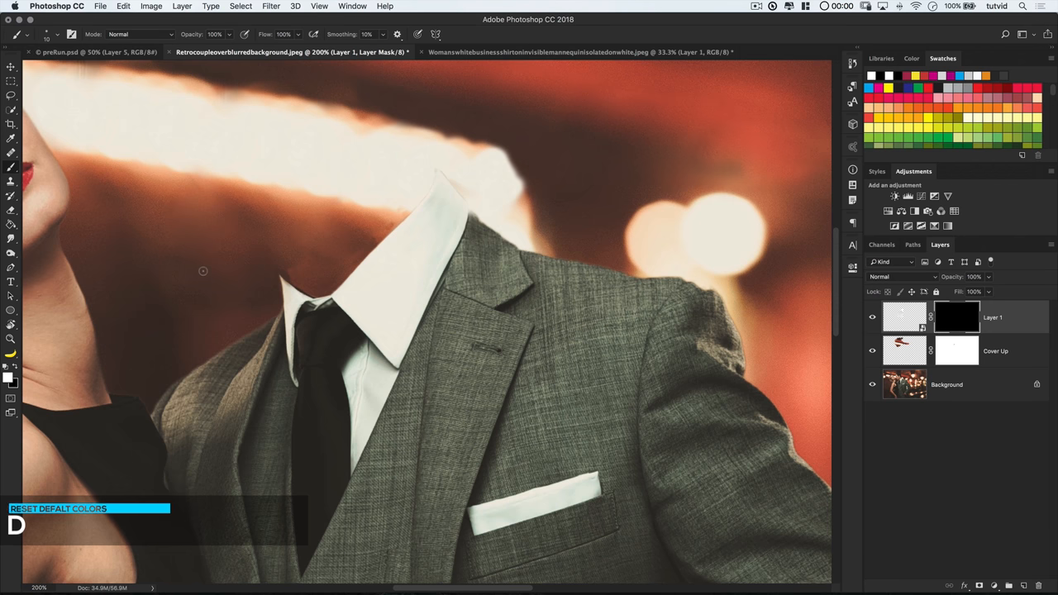
pyautogui.press('x')
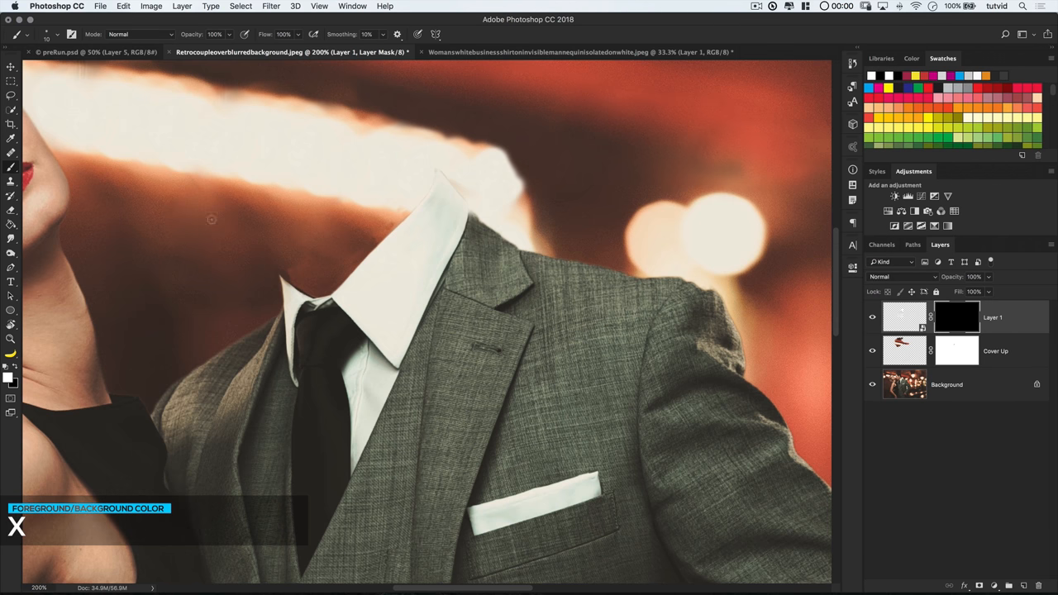
pyautogui.click(11, 339)
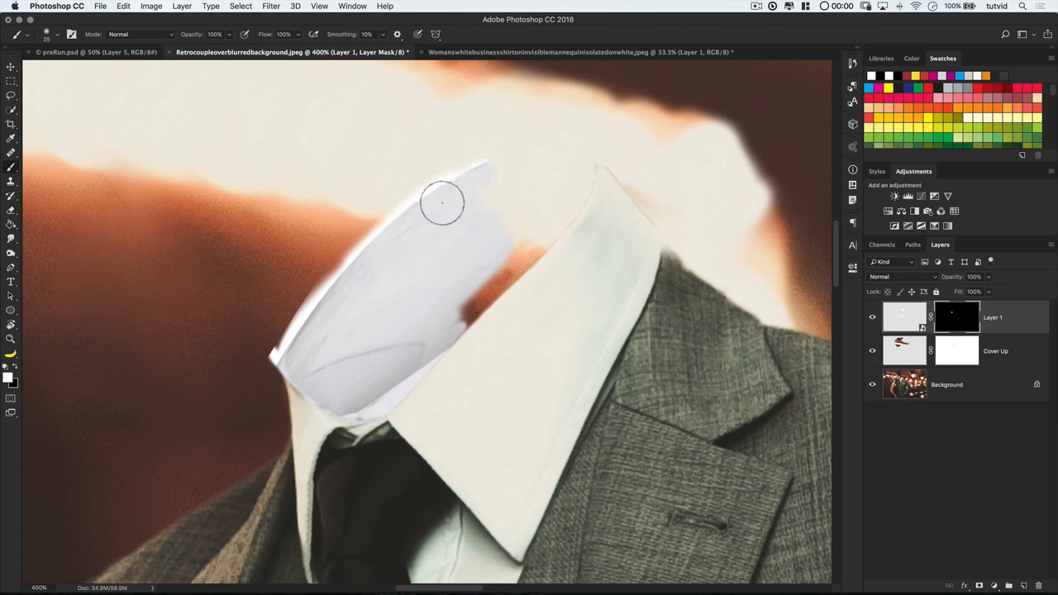
pyautogui.moveTo(443, 202); pyautogui.dragTo(263, 379)
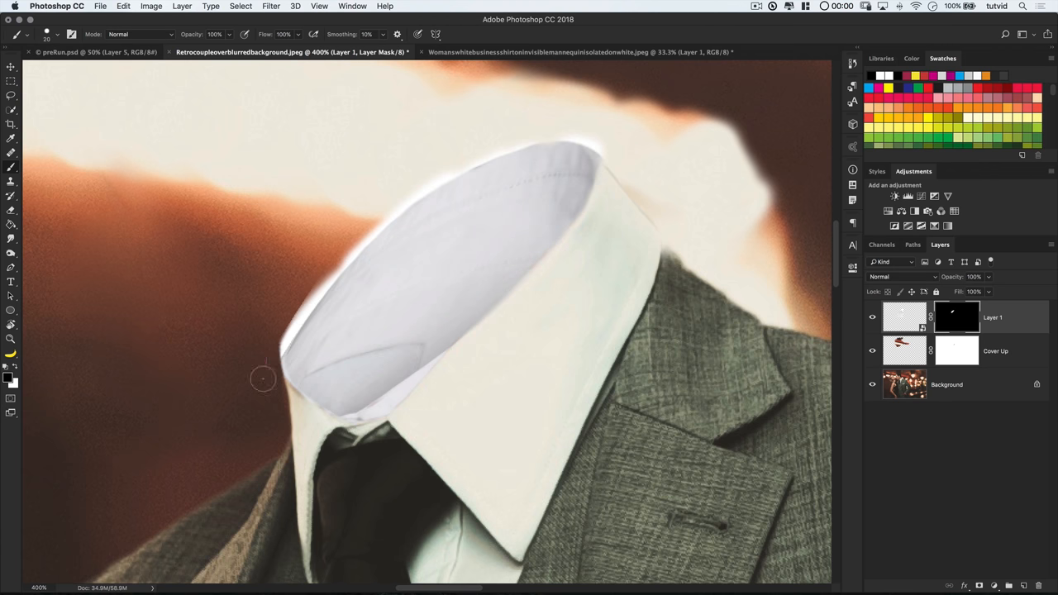
pyautogui.moveTo(263, 378); pyautogui.dragTo(516, 136)
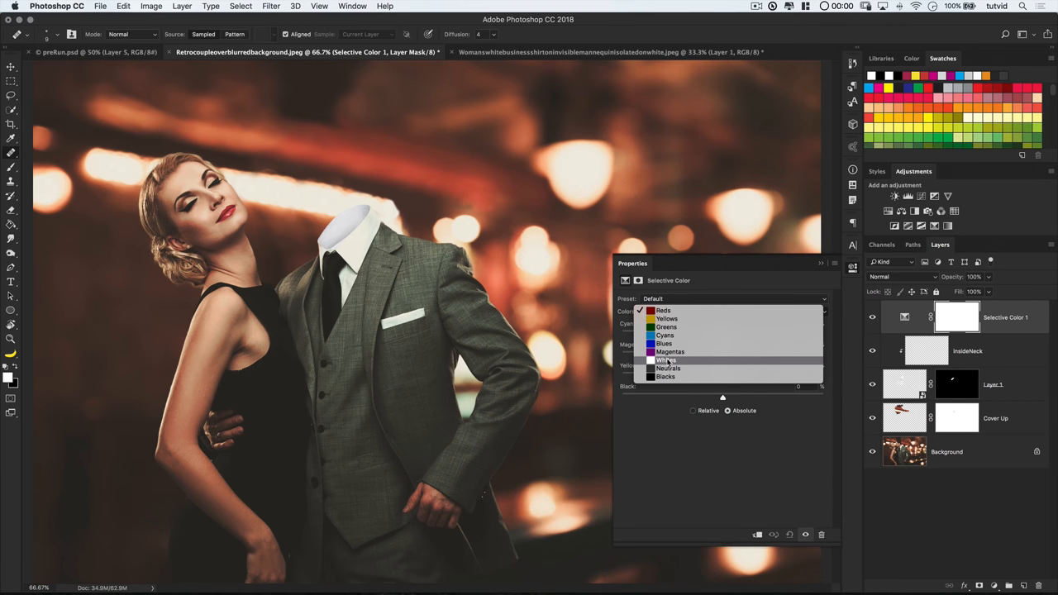
# Step: Choose the Whites range in the Selective Color adjustment for the collar
pyautogui.click(665, 360)
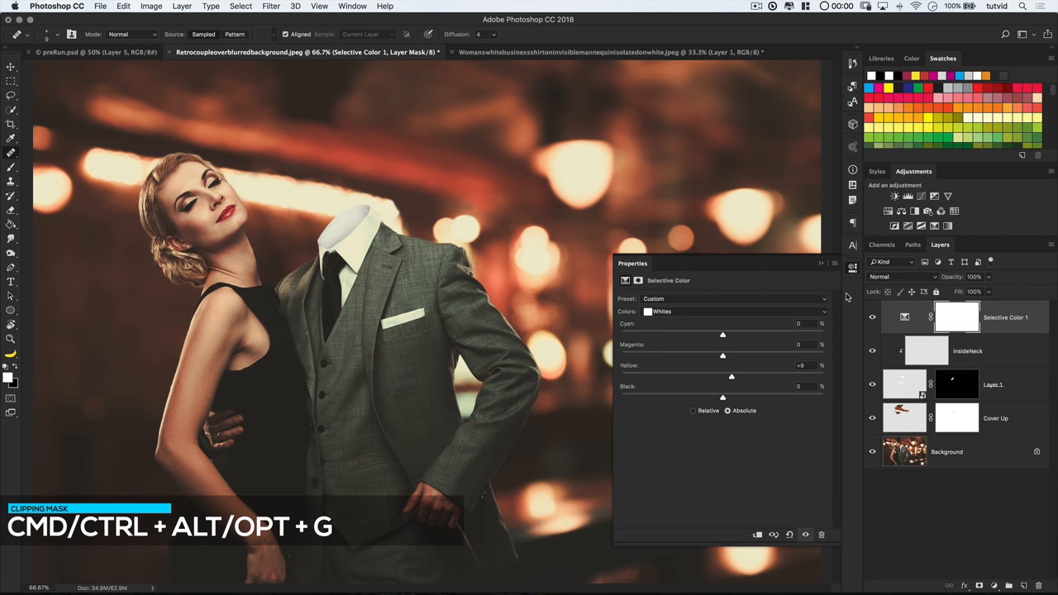
pyautogui.moveTo(797, 304)
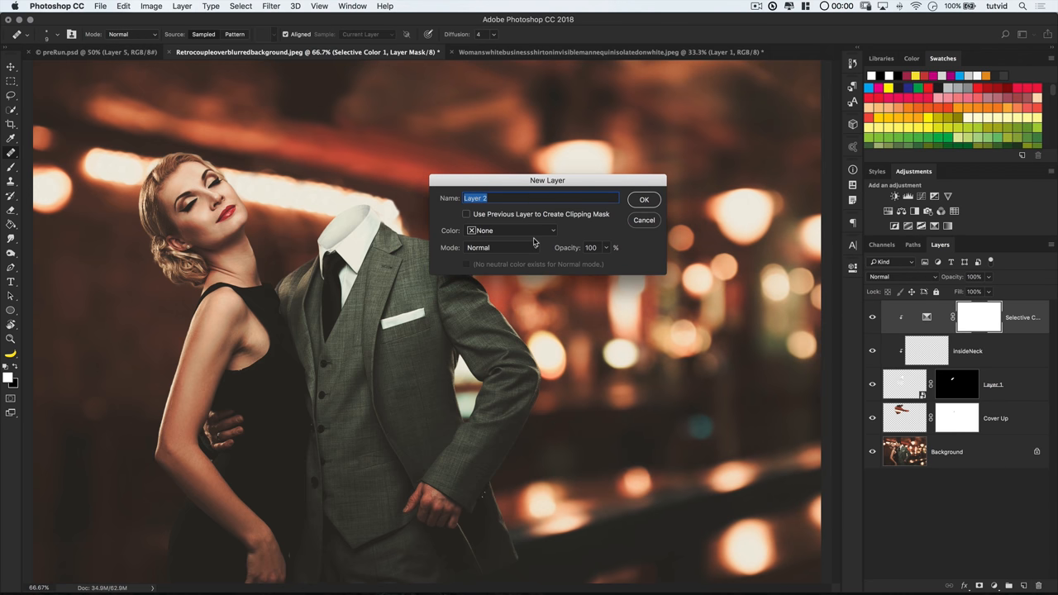
# Step: Create a 'Dodge Burn' layer in Soft Light mode filled with neutral gray
pyautogui.write('Dodge Burn')
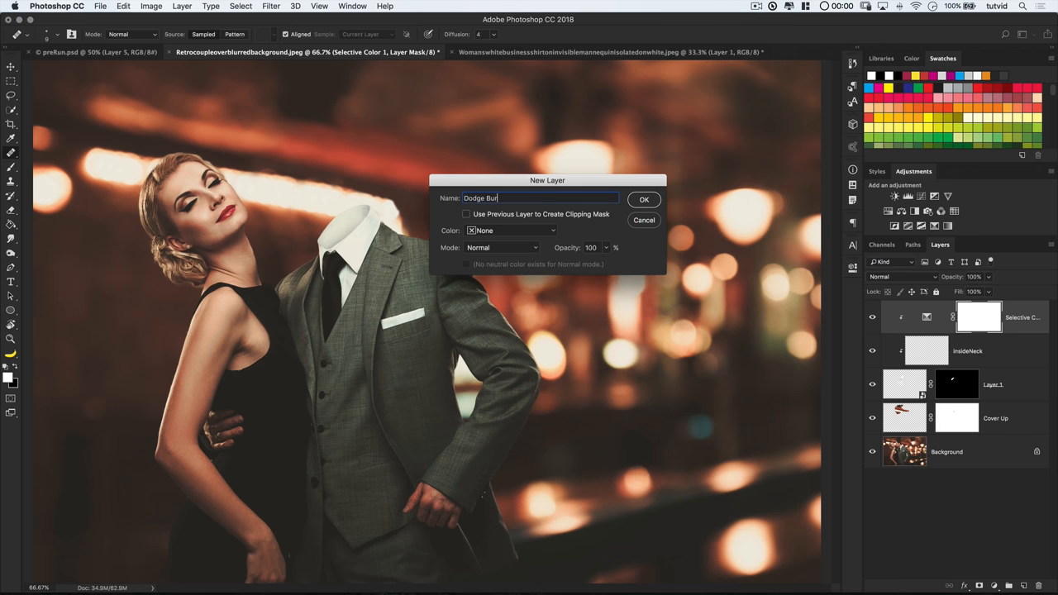
pyautogui.write('n')
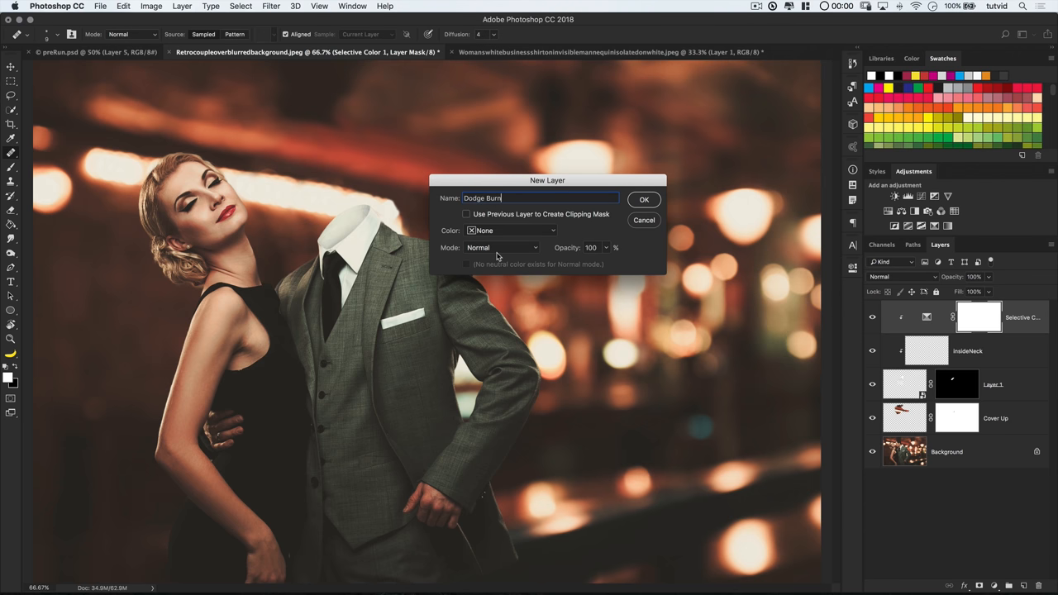
pyautogui.click(503, 248)
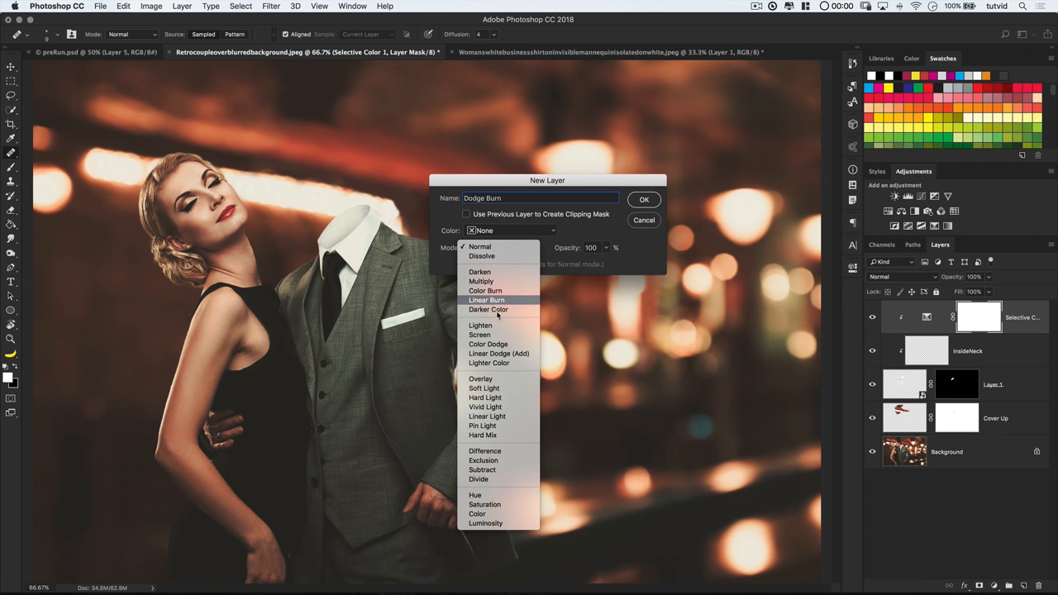
pyautogui.moveTo(496, 389)
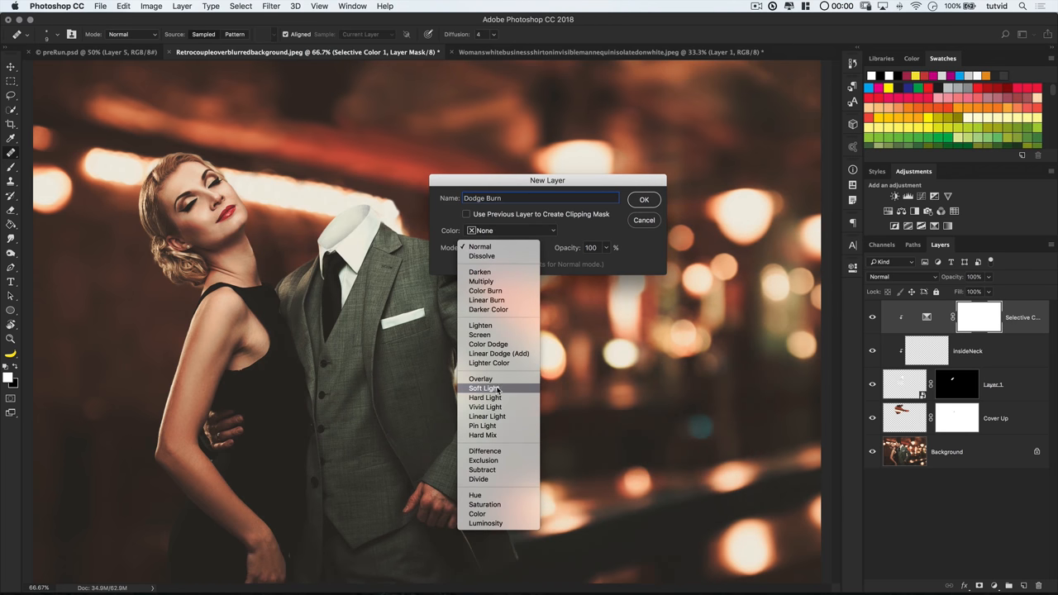
pyautogui.click(485, 387)
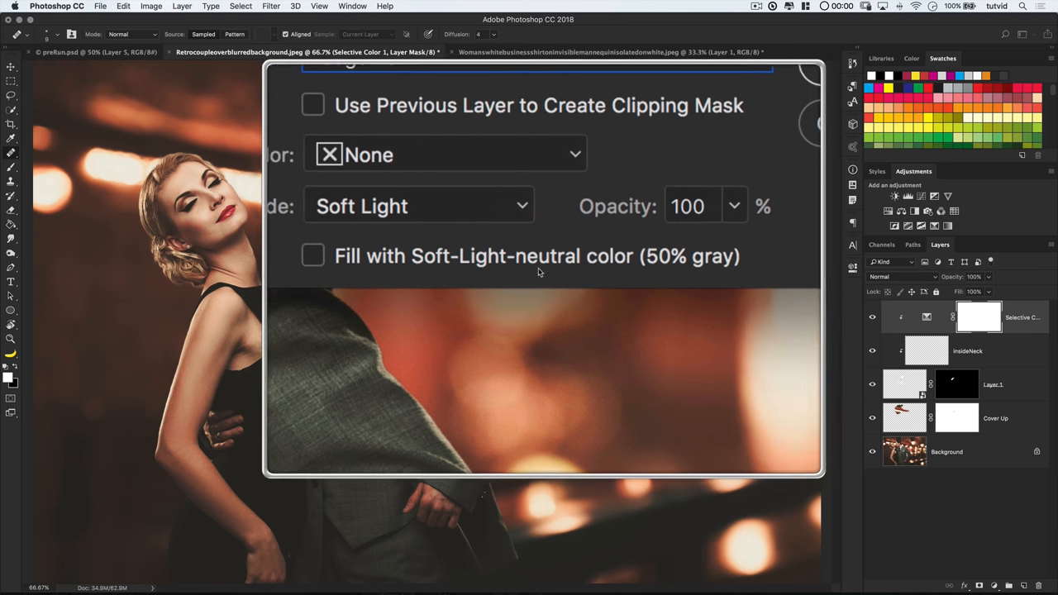
pyautogui.click(315, 254)
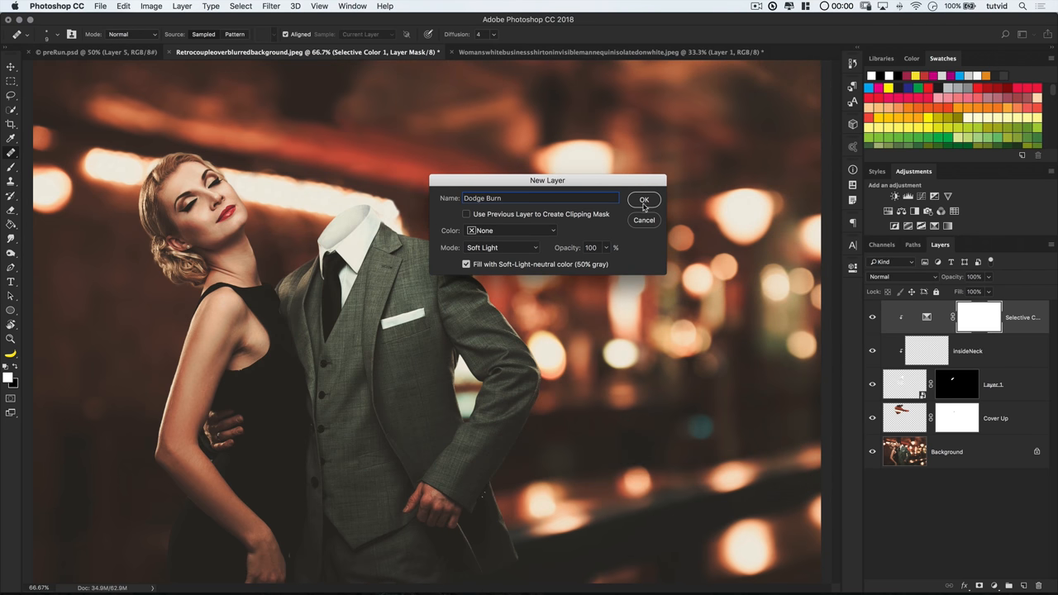
pyautogui.click(645, 199)
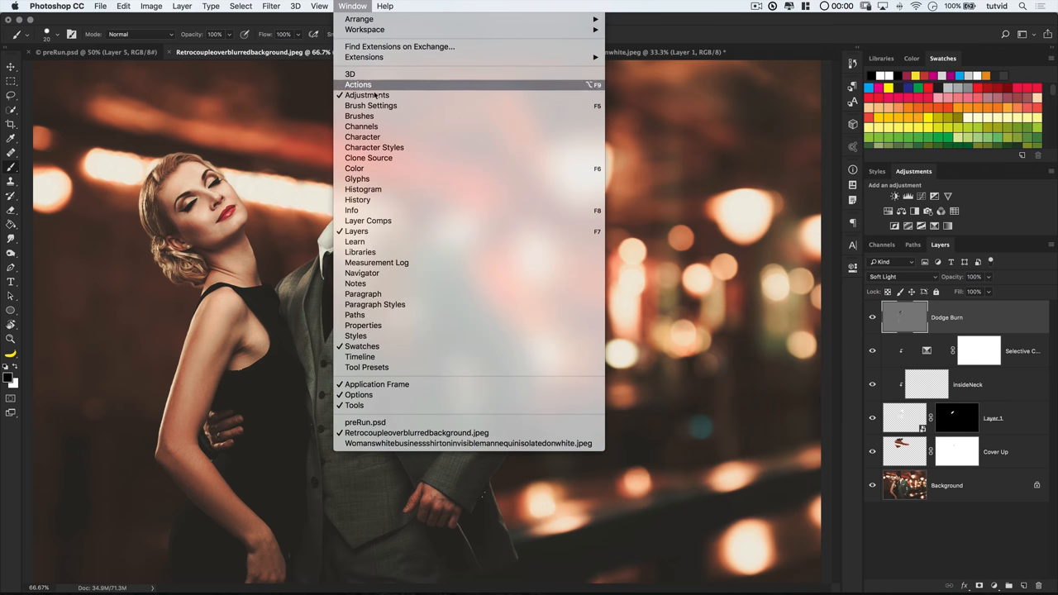
pyautogui.moveTo(361, 116)
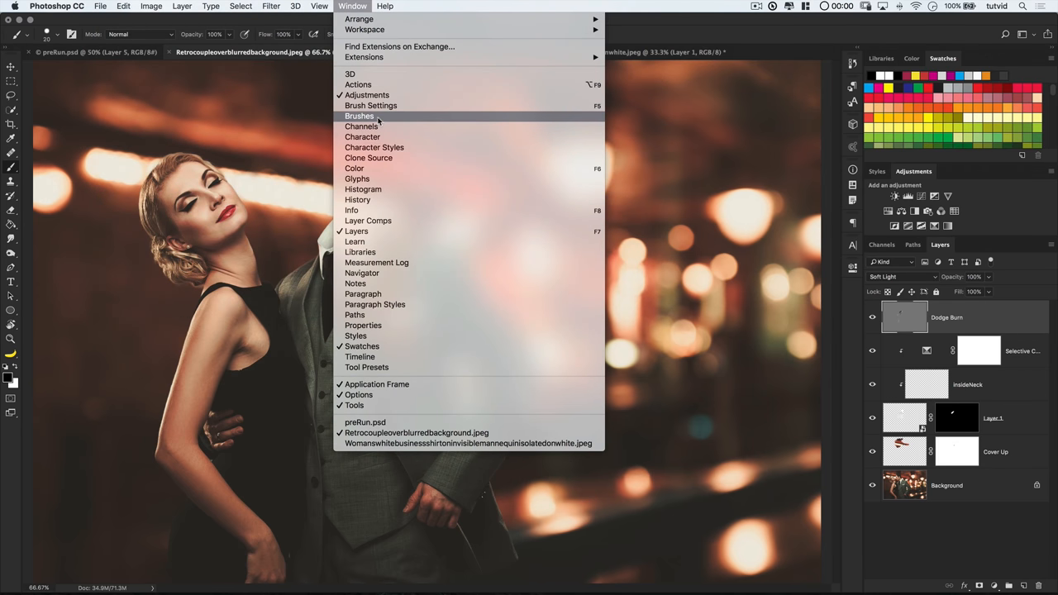
# Step: Pick a Free Smoke brush, size it, and blend the Brushing Smoke layer with Overlay
pyautogui.click(361, 116)
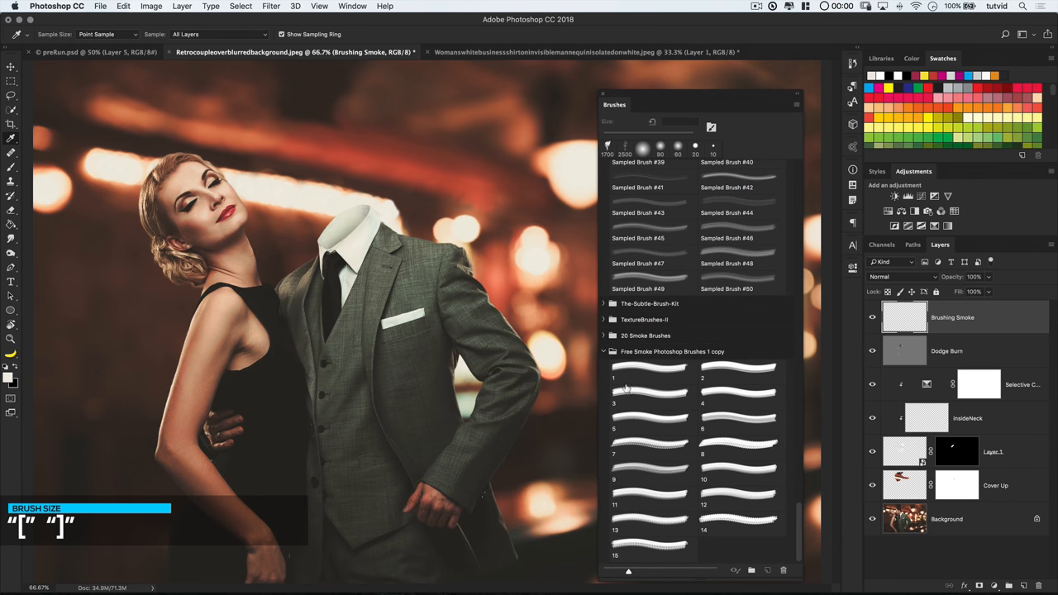
pyautogui.click(652, 372)
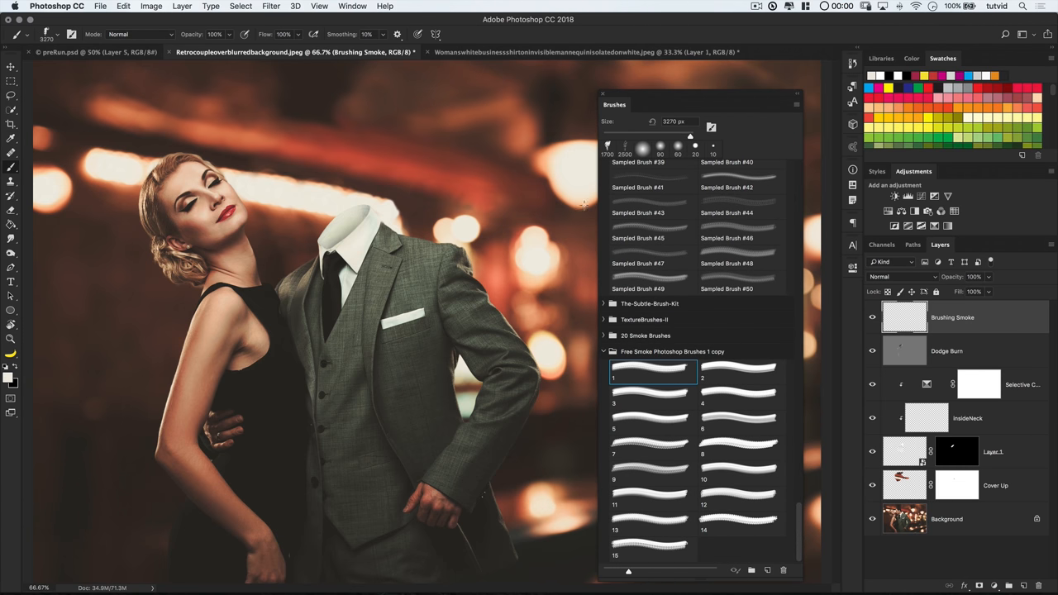
pyautogui.moveTo(691, 135); pyautogui.dragTo(685, 135)
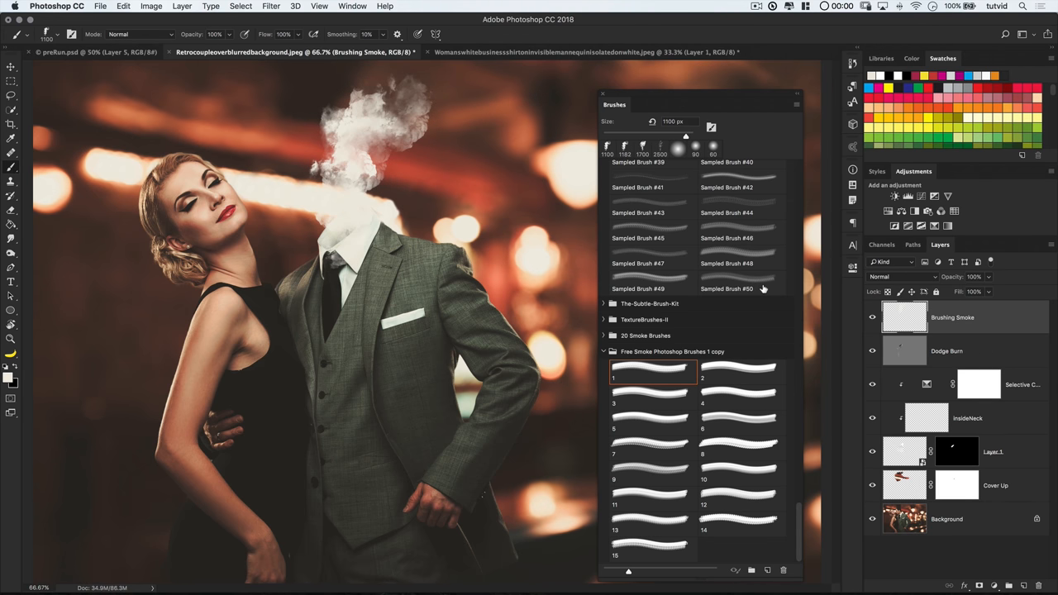
pyautogui.click(902, 276)
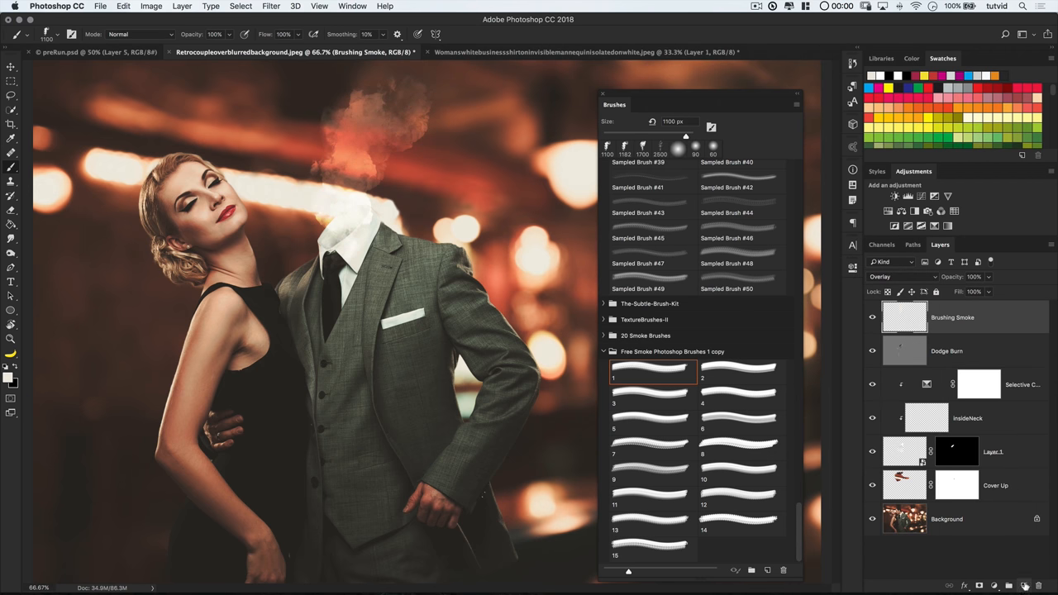
# Step: Duplicate the smoke layers, group all three as Smoke and add a mask to the group
pyautogui.click(1009, 585)
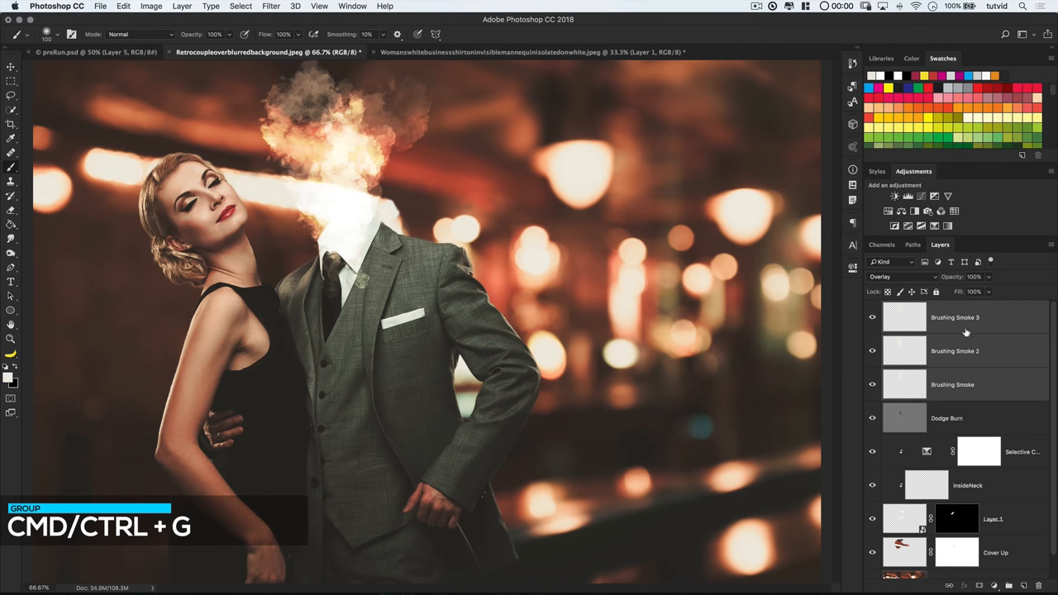
pyautogui.press('cmd+g')
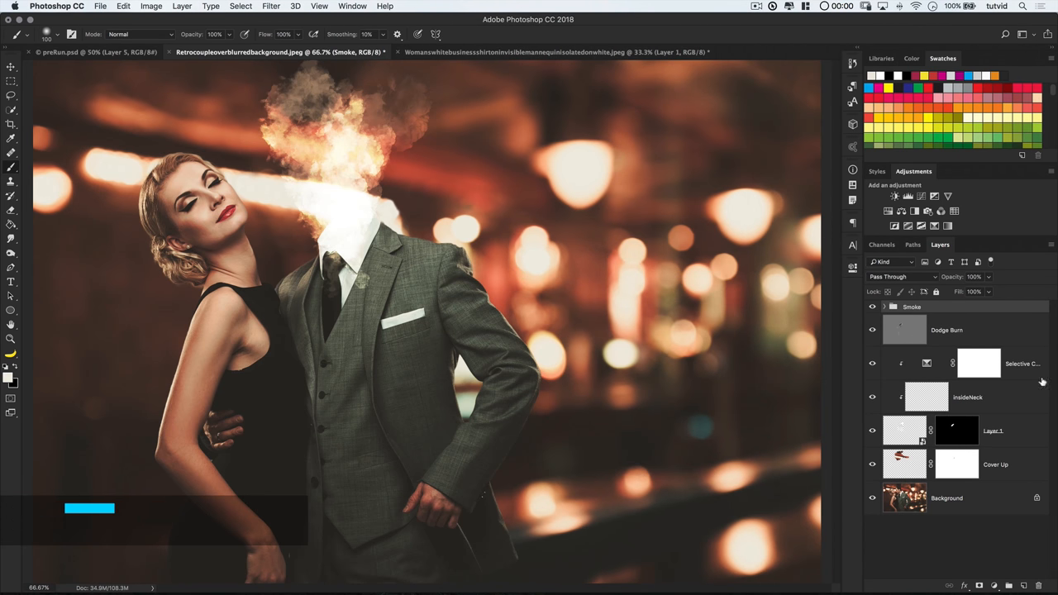
pyautogui.click(930, 317)
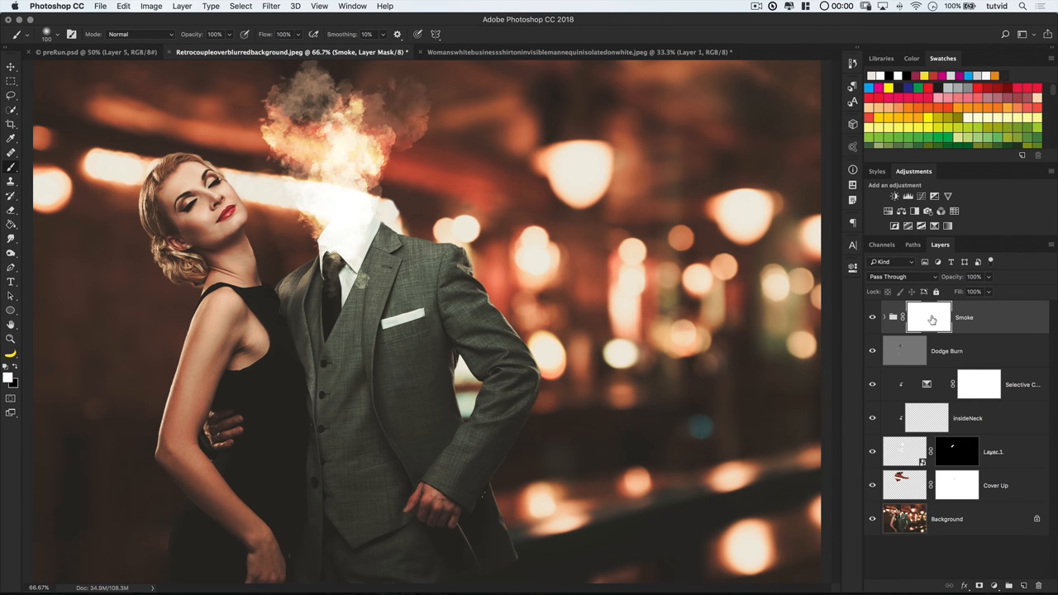